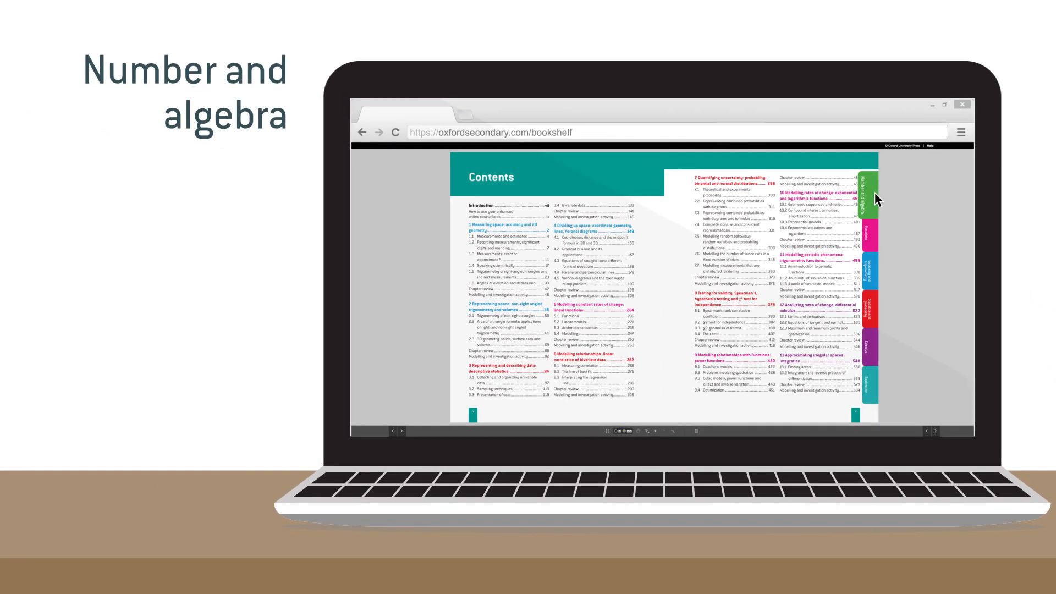
# Filter the contents to the Number and algebra chapters, then the Functions chapters
pyautogui.click(867, 231)
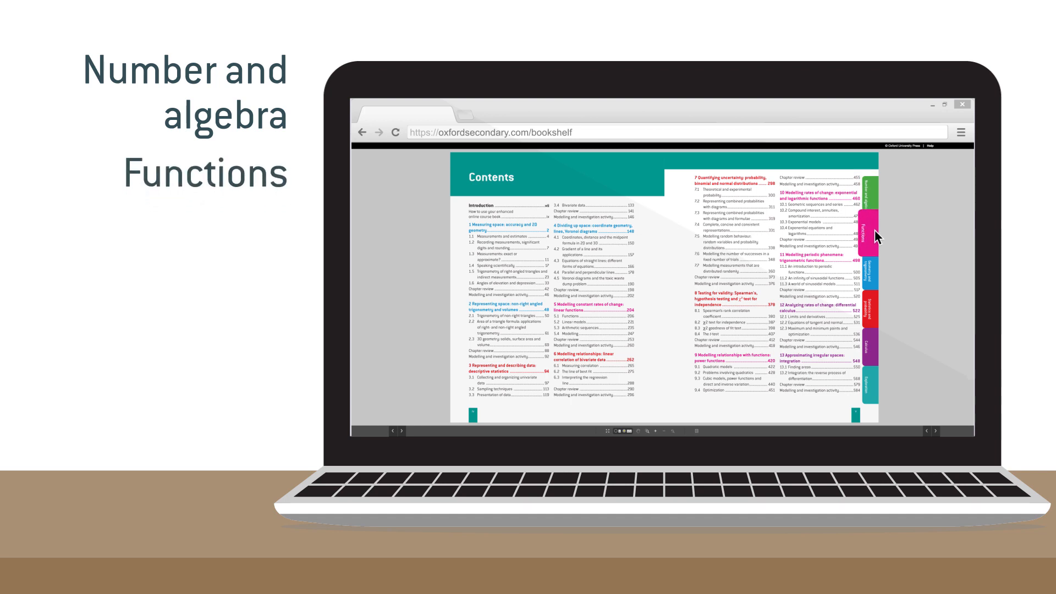
pyautogui.click(867, 269)
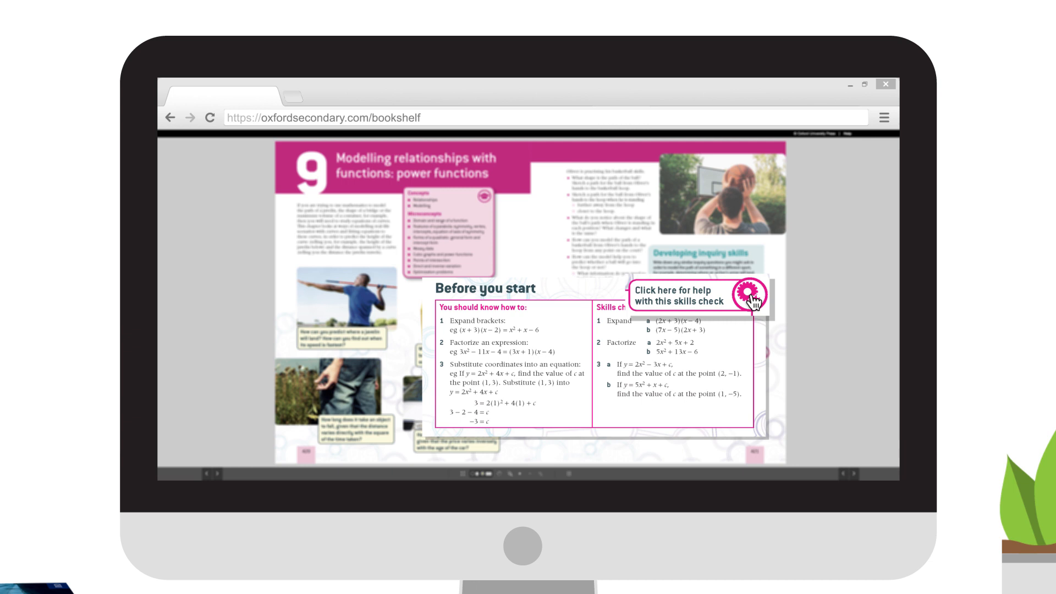
# Open the skills-check help, then page to section 9.3's Example 15 video
pyautogui.click(744, 294)
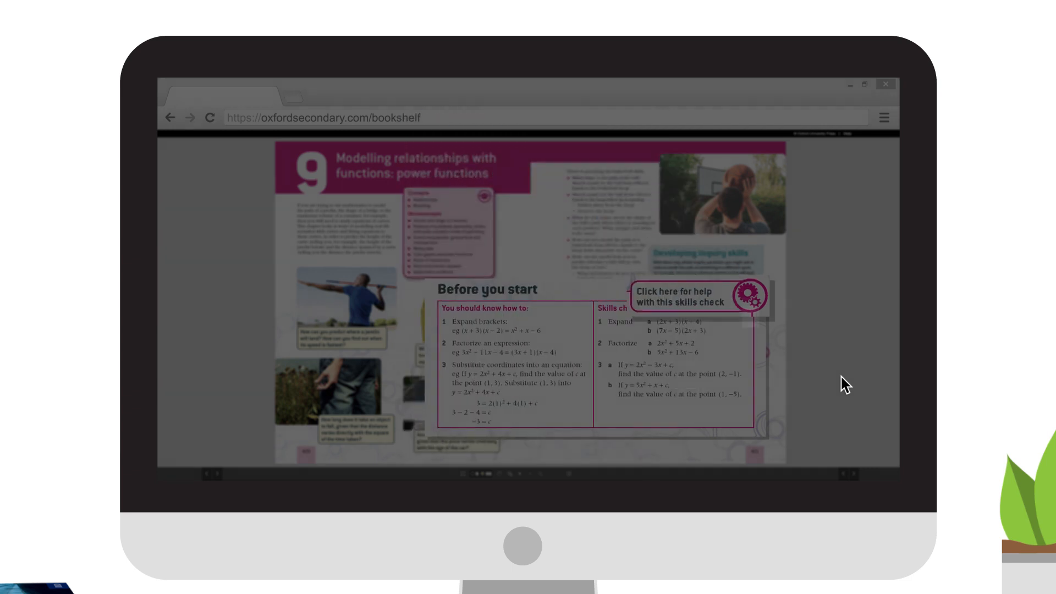
pyautogui.click(843, 473)
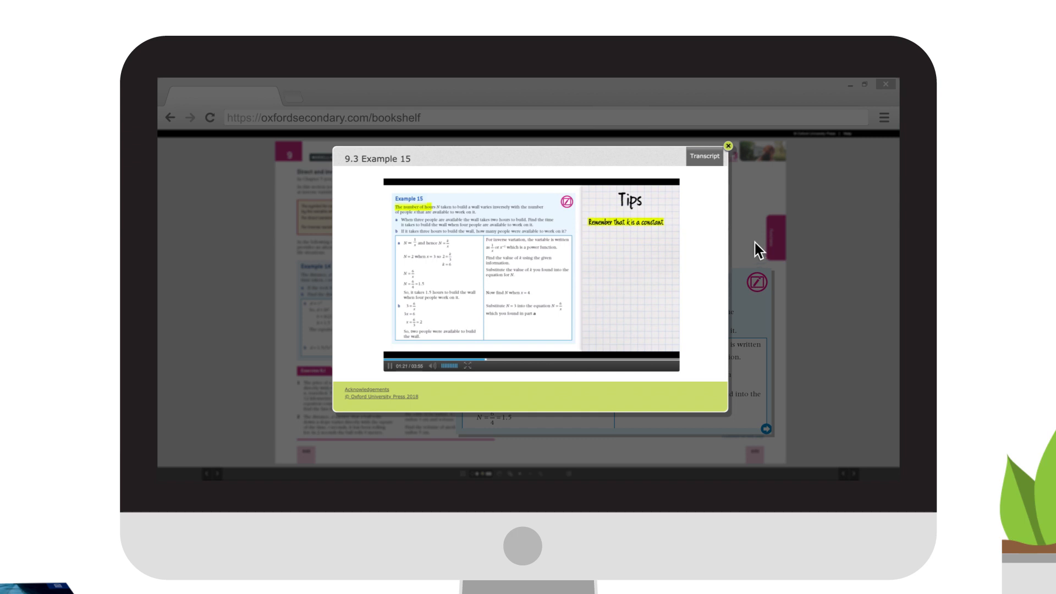
# Close the Example 15 video and turn to the next spread
pyautogui.click(725, 147)
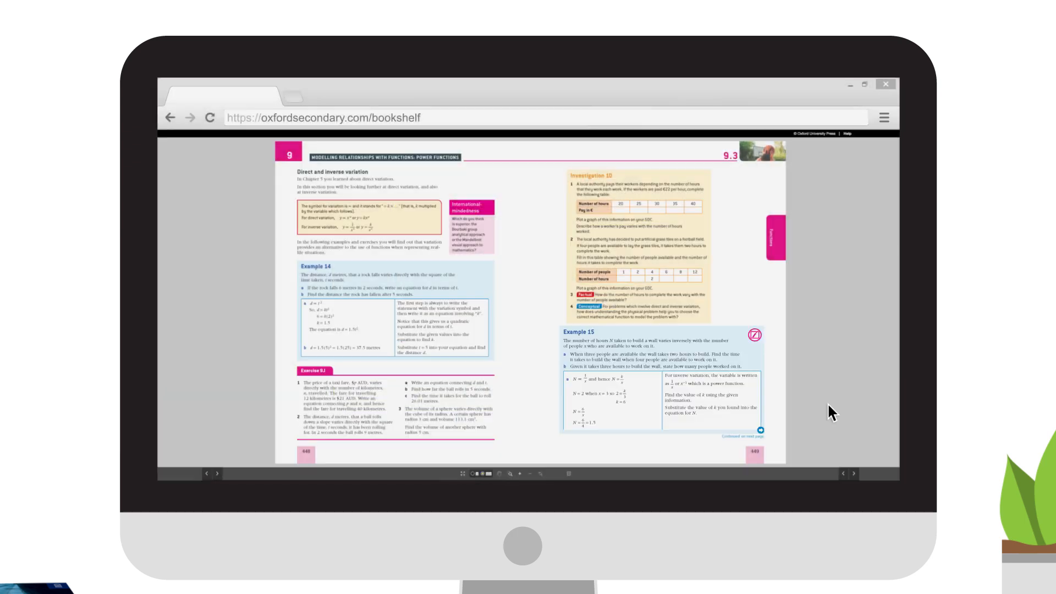
pyautogui.click(854, 474)
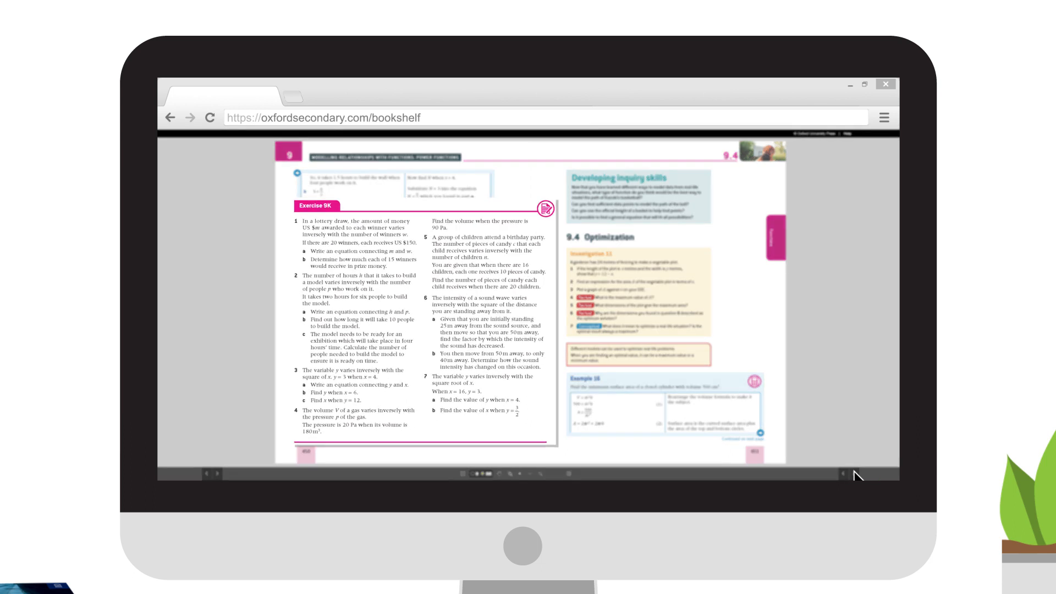
pyautogui.moveTo(595, 259)
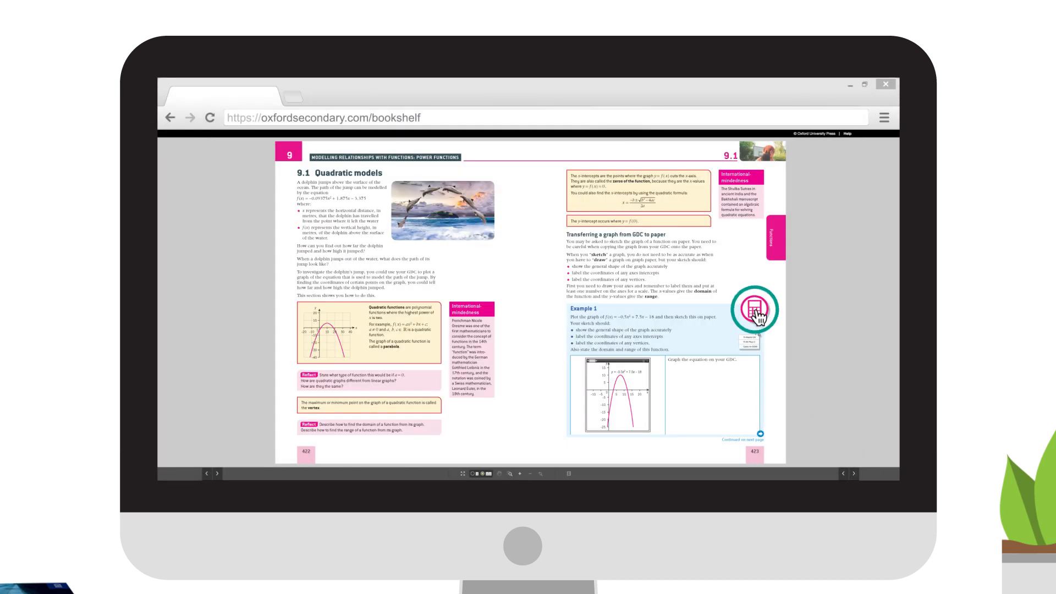
# Show Example 1's graphing-calculator list and pick TI-Nspire CX instructions
pyautogui.click(756, 309)
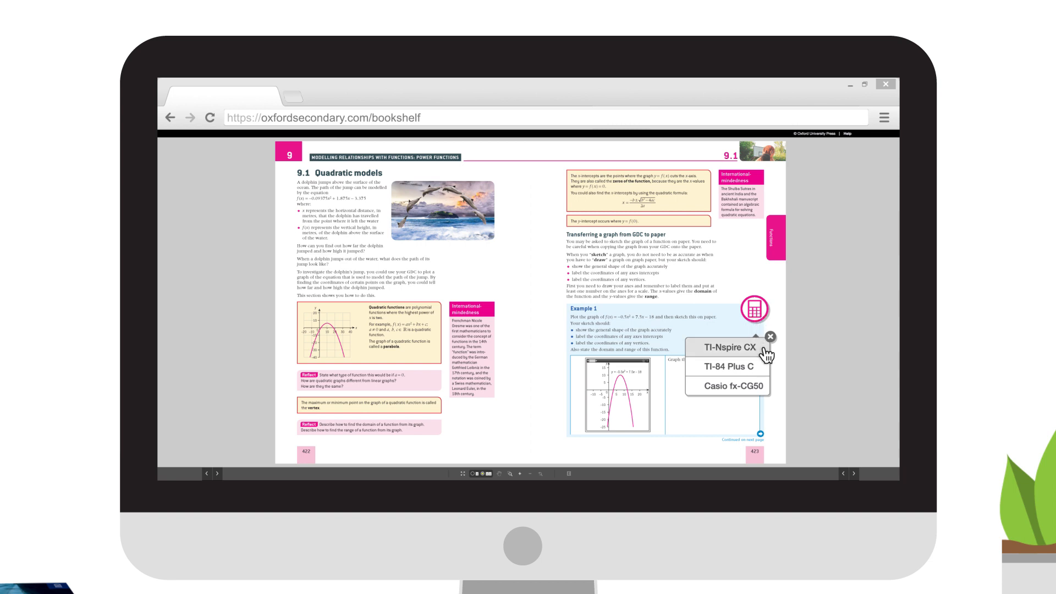
pyautogui.click(729, 347)
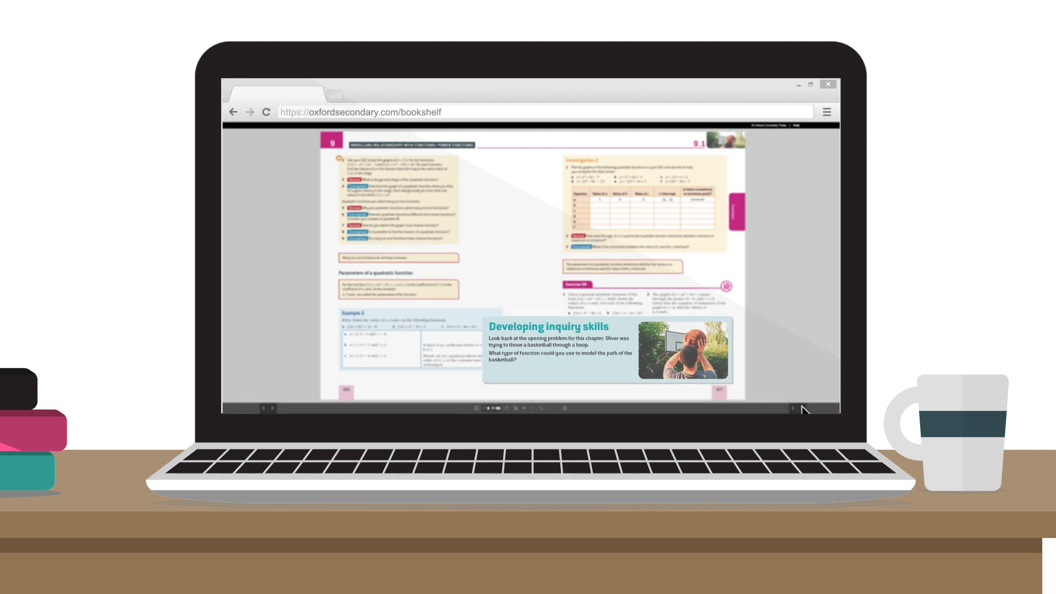
# Navigate back to pages 420–421, the chapter 9 opener
pyautogui.click(795, 408)
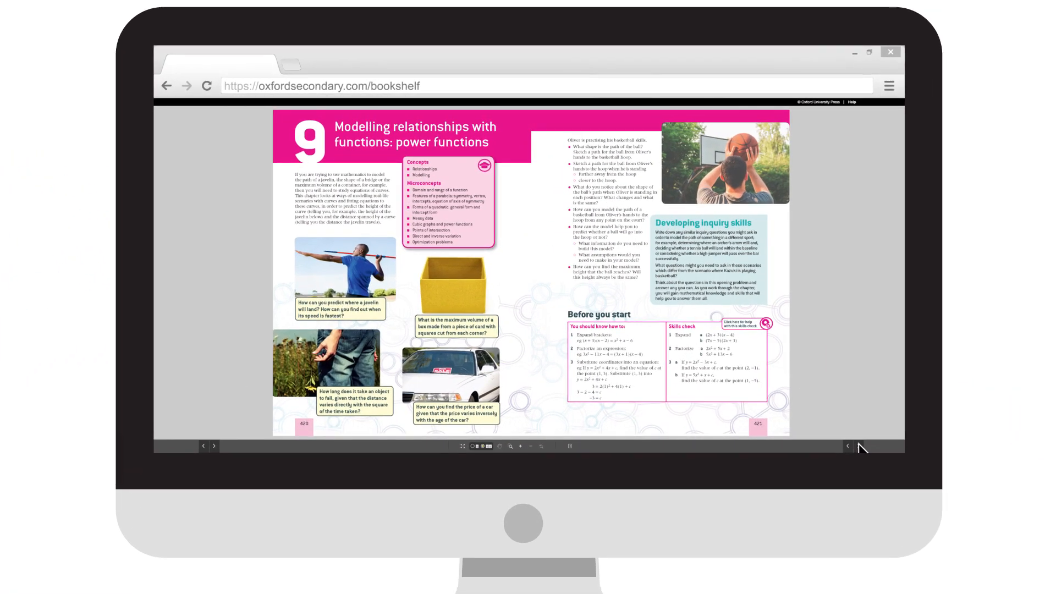
pyautogui.moveTo(487, 169)
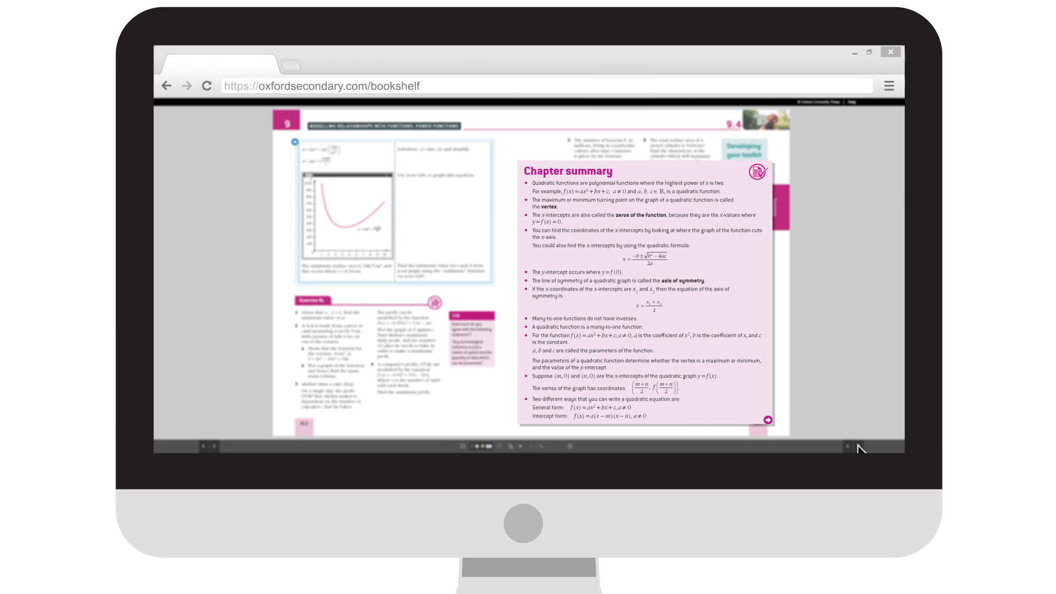
pyautogui.moveTo(840, 394)
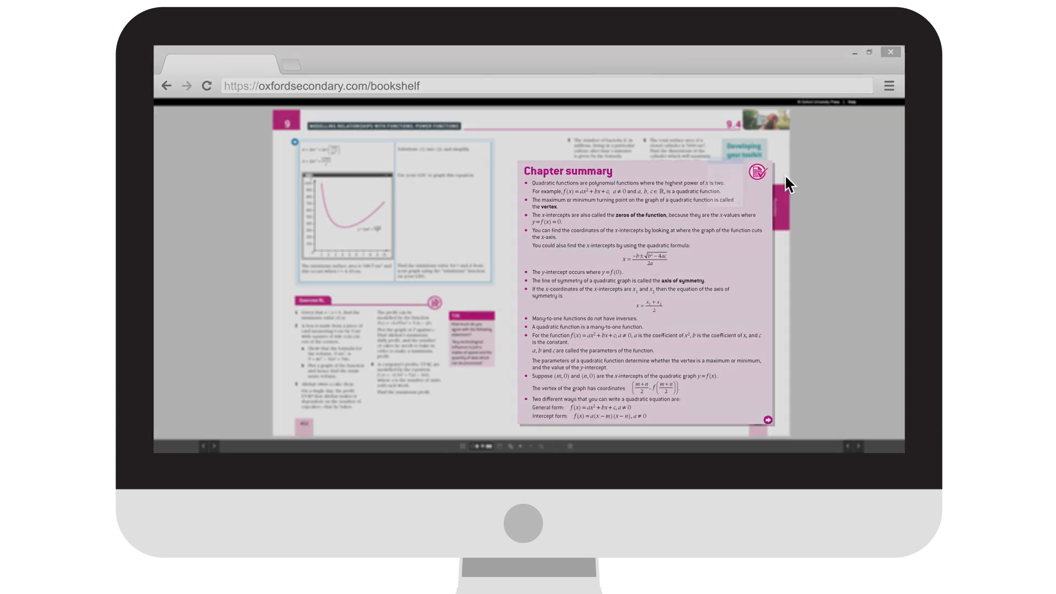
# Close the Chapter summary popup and advance to pages 454–455
pyautogui.click(756, 171)
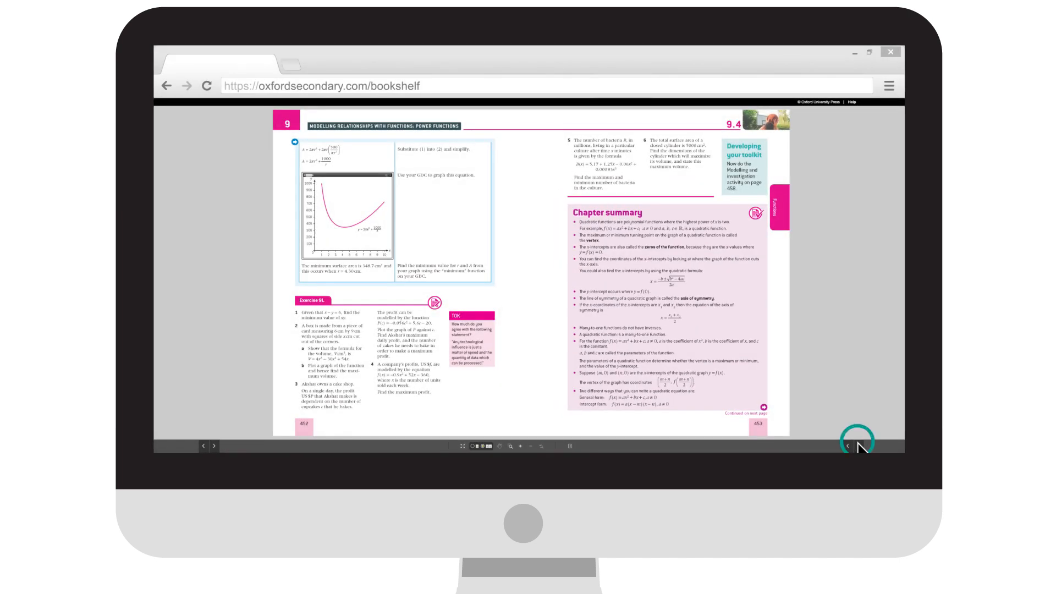
pyautogui.click(848, 445)
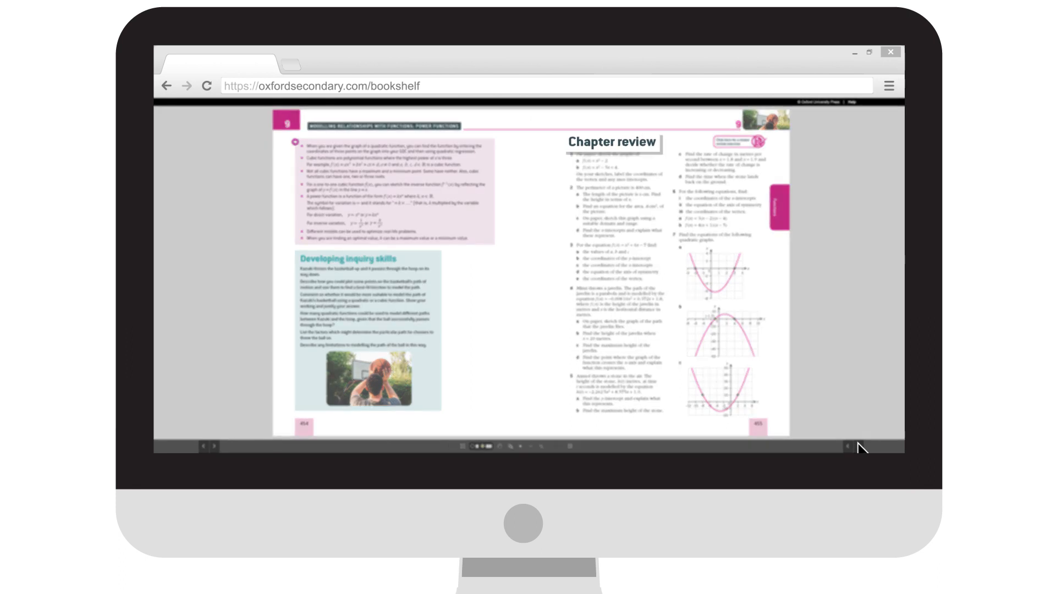